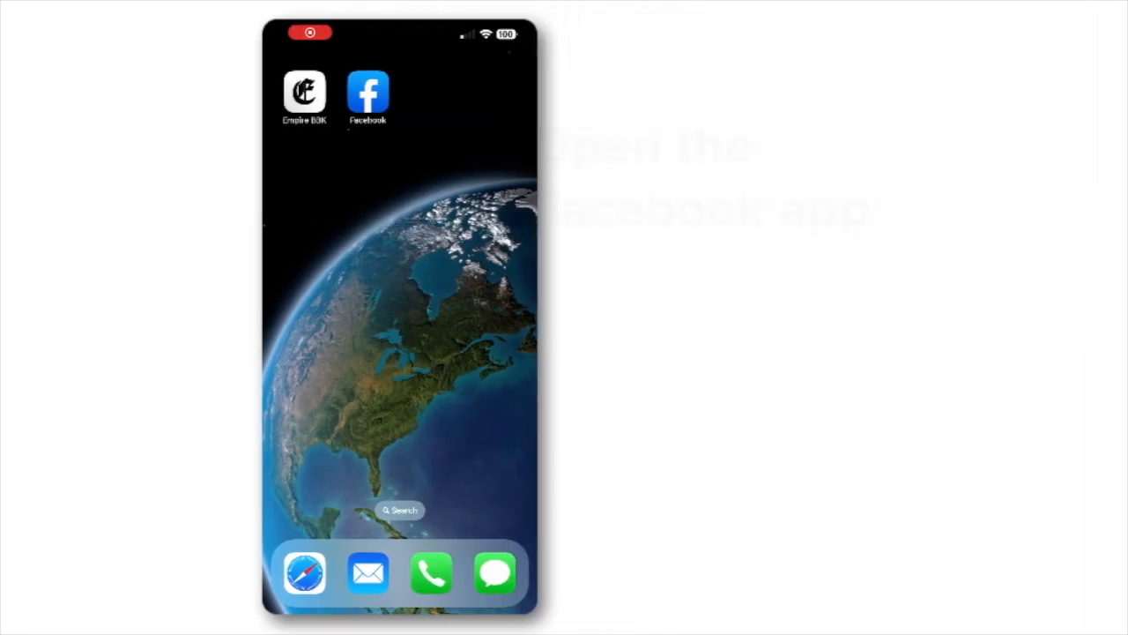
# Launch the Facebook iOS app, open its Menu tab, and expand Settings & privacy.
pyautogui.click(368, 93)
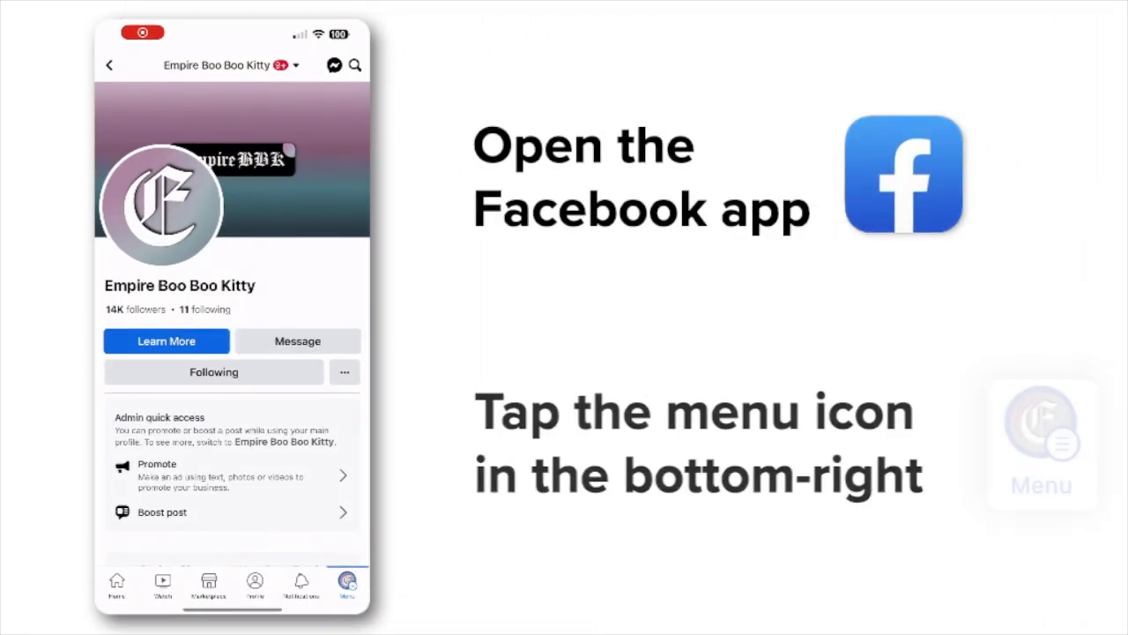
pyautogui.click(347, 581)
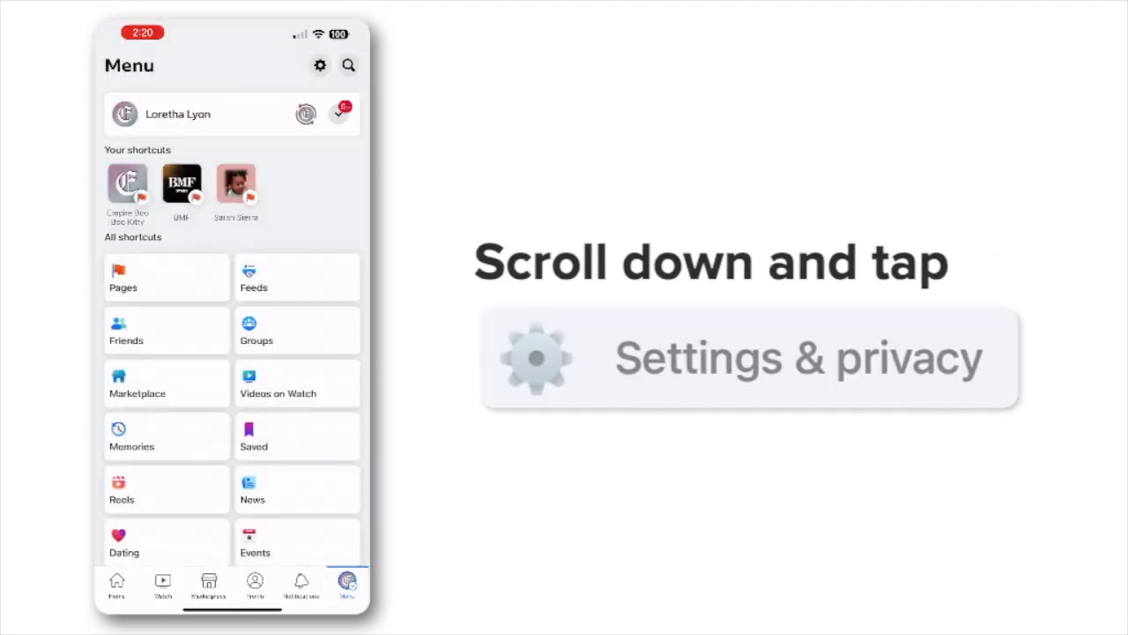
pyautogui.scroll(-3)
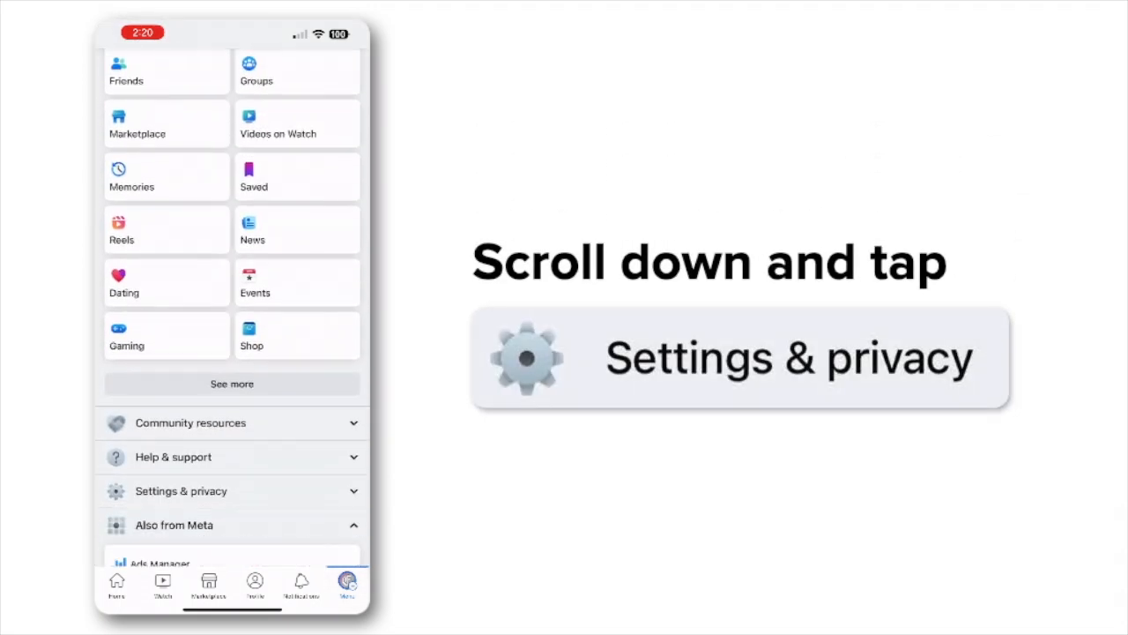
pyautogui.scroll(-3)
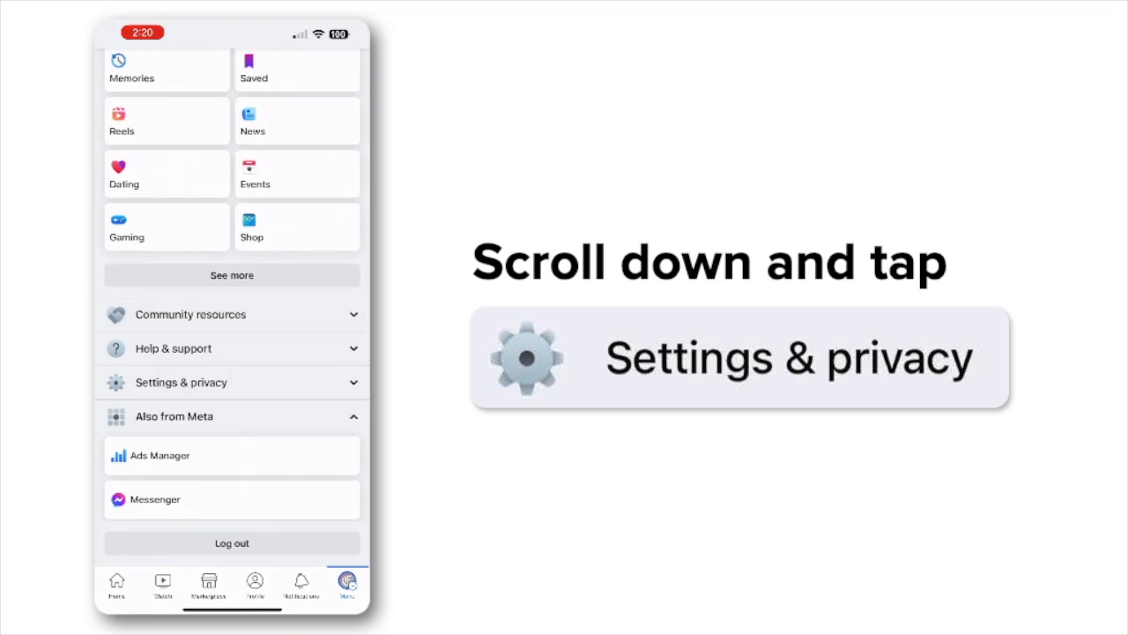
pyautogui.click(231, 381)
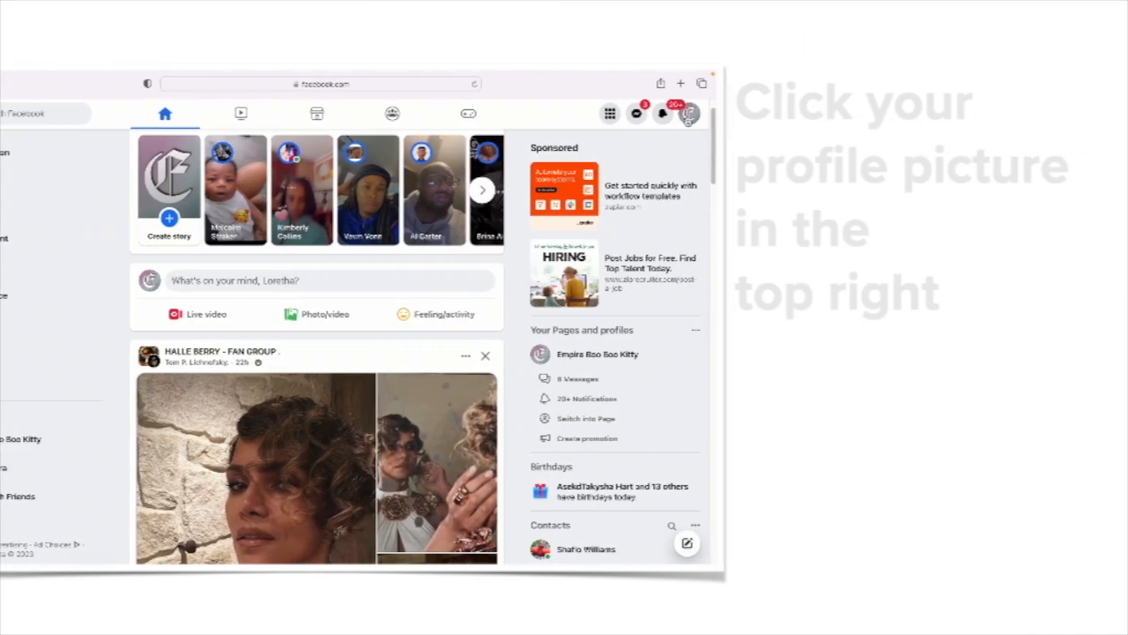
# Go from the profile picture menu through Settings & privacy to the general Settings page.
pyautogui.click(690, 112)
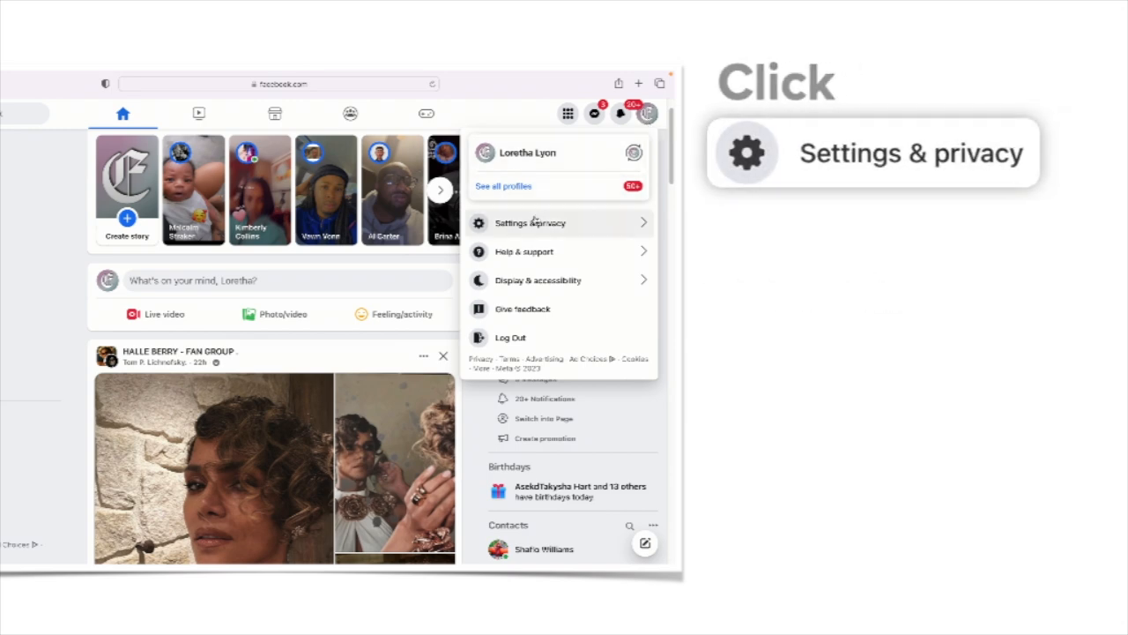
pyautogui.click(529, 222)
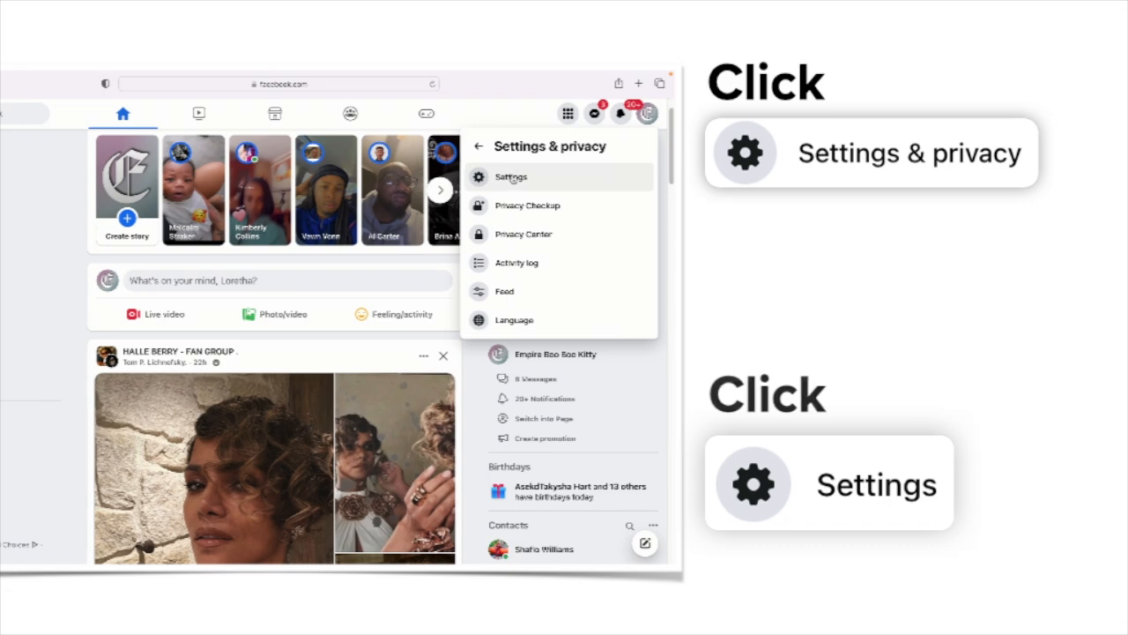
pyautogui.click(511, 177)
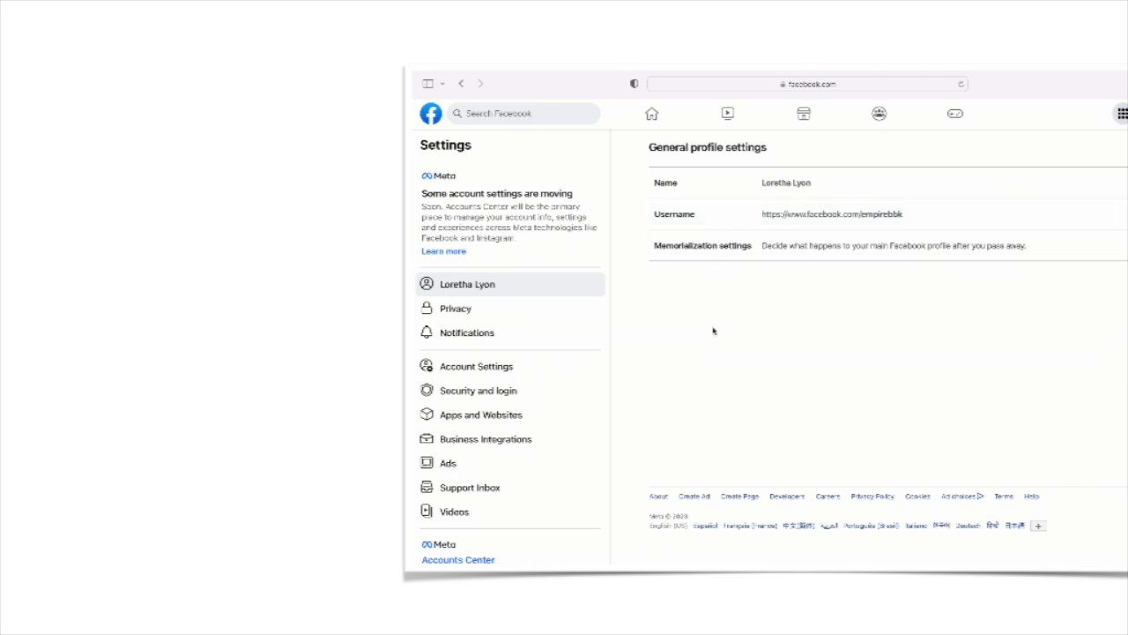
# Open Security and login from the sidebar and scroll to Two-factor authentication.
pyautogui.click(479, 390)
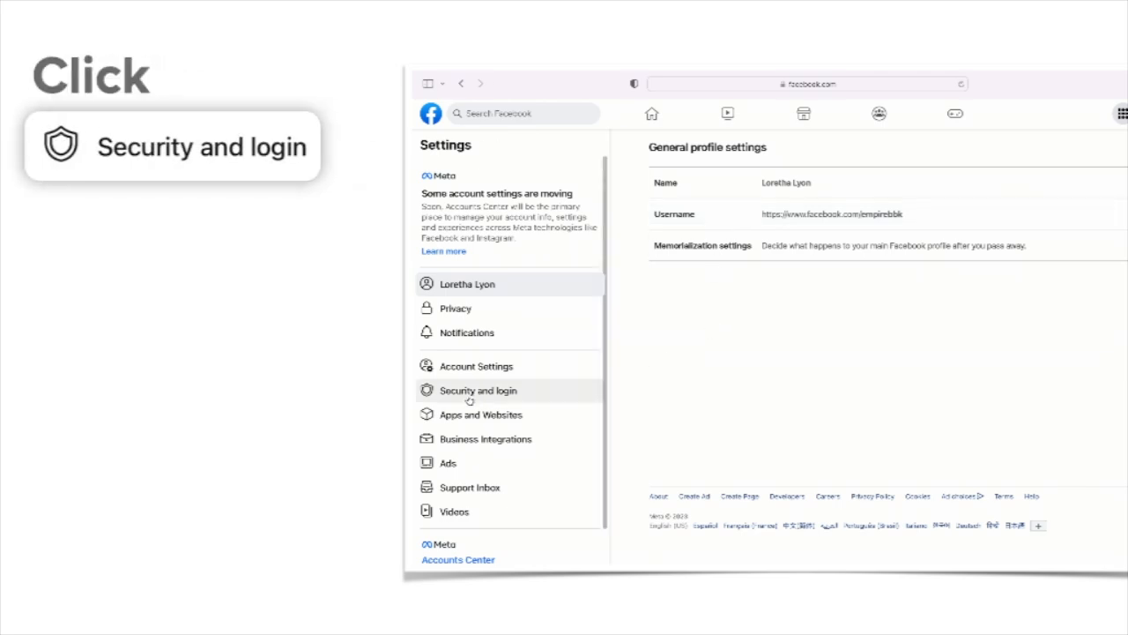
pyautogui.click(478, 389)
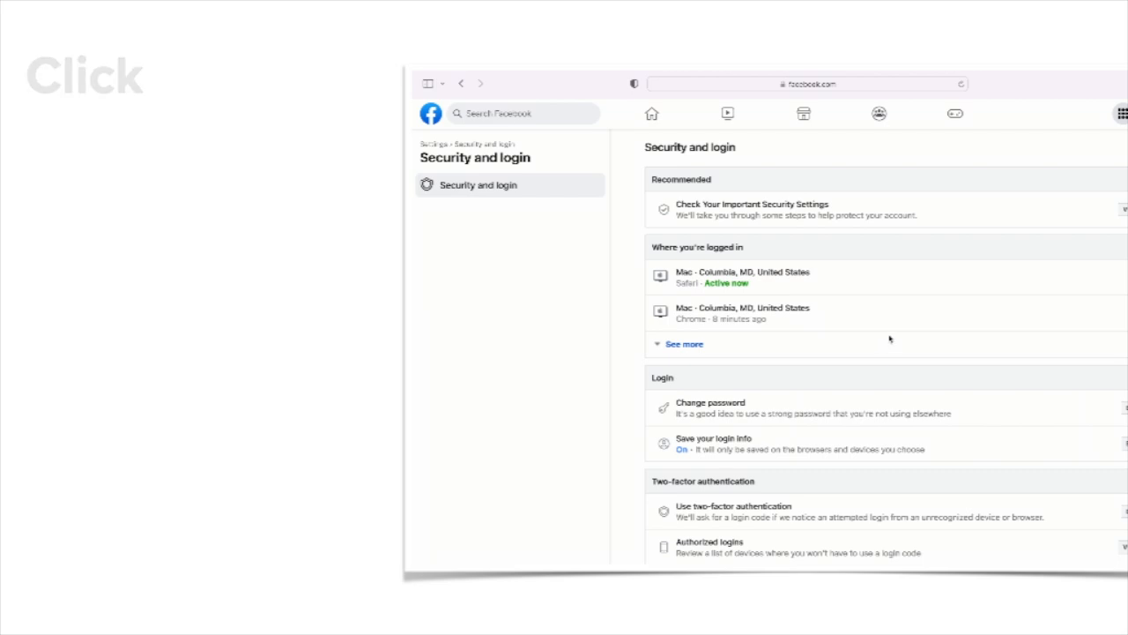
pyautogui.scroll(-3)
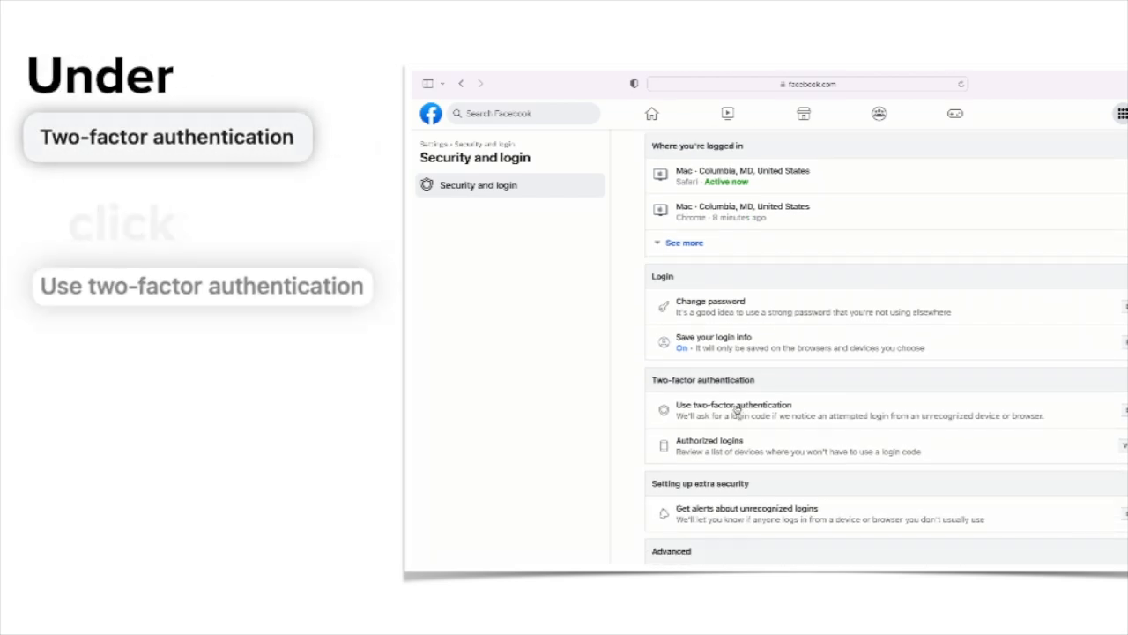